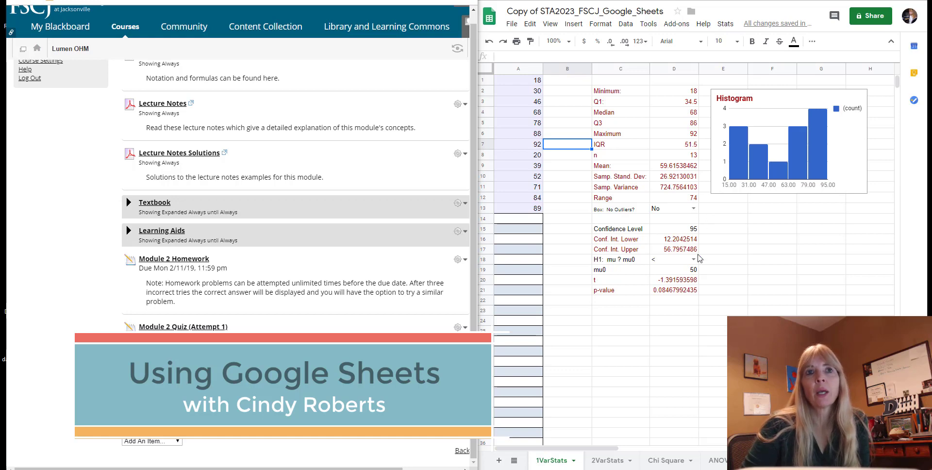
mouse_move(619, 261)
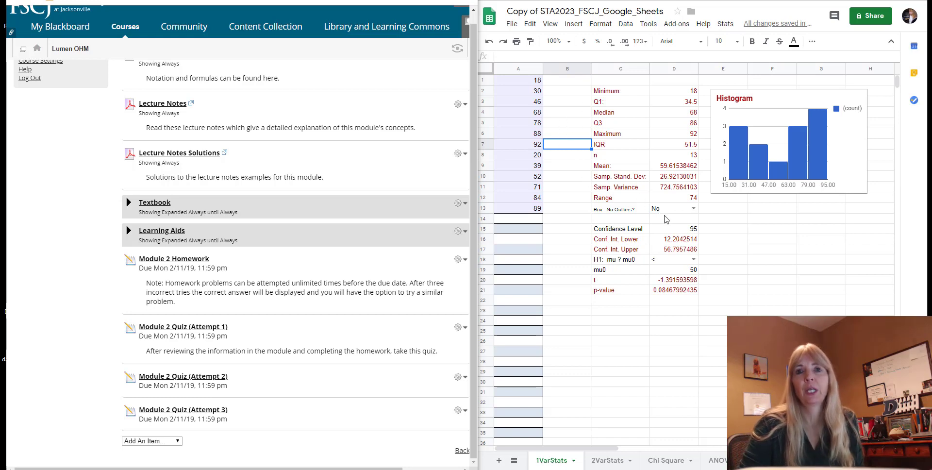
mouse_move(564, 164)
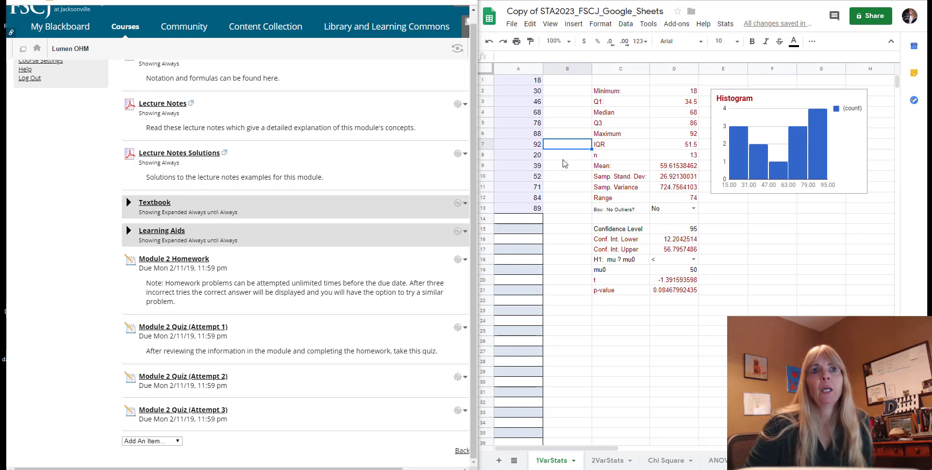
Open the Module 2 Homework in Lumen OHM and scroll to question 1
click(567, 154)
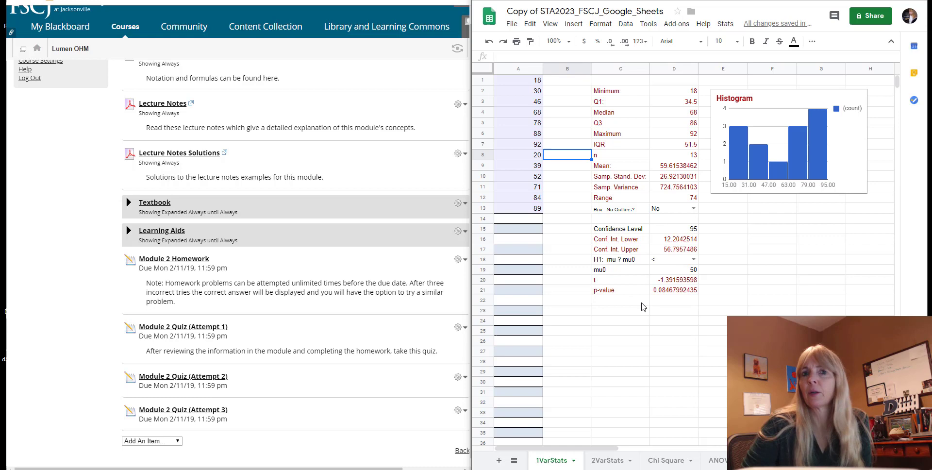
mouse_move(607, 460)
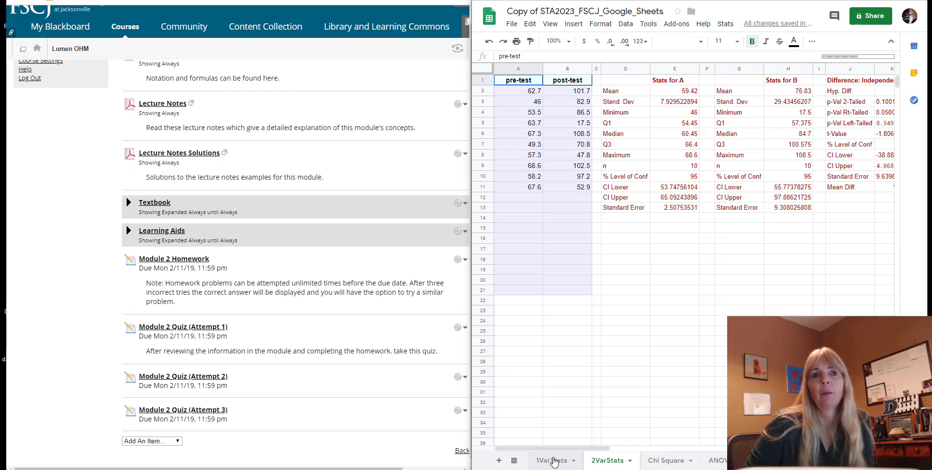
click(552, 460)
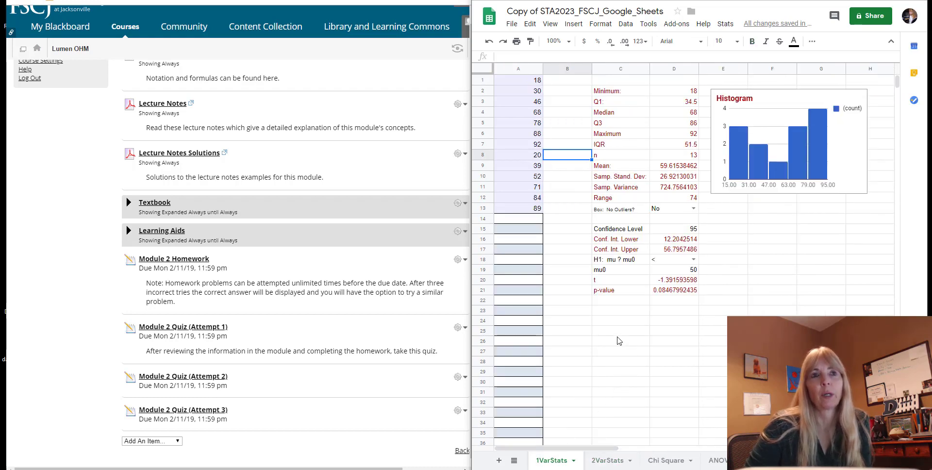
mouse_move(565, 290)
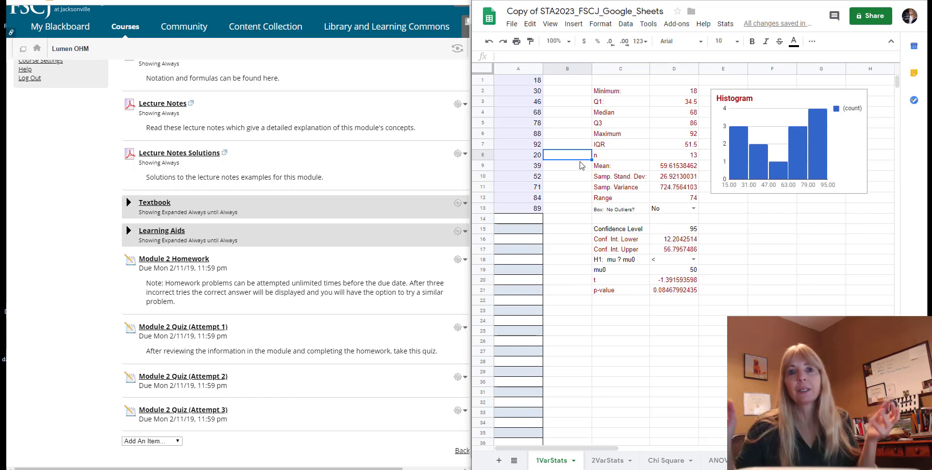
mouse_move(559, 339)
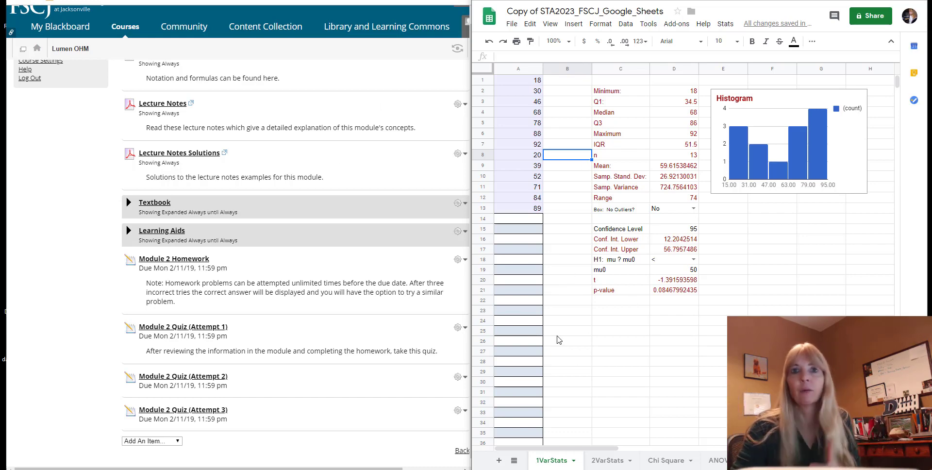
mouse_move(624, 346)
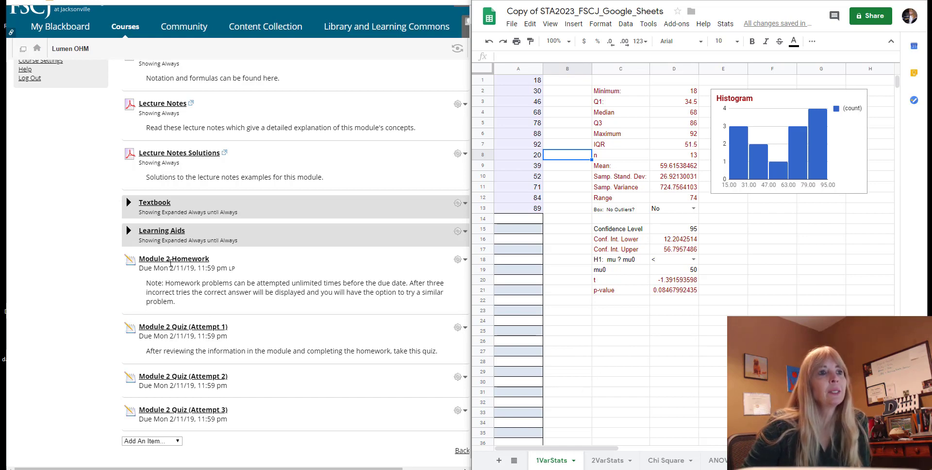
click(174, 258)
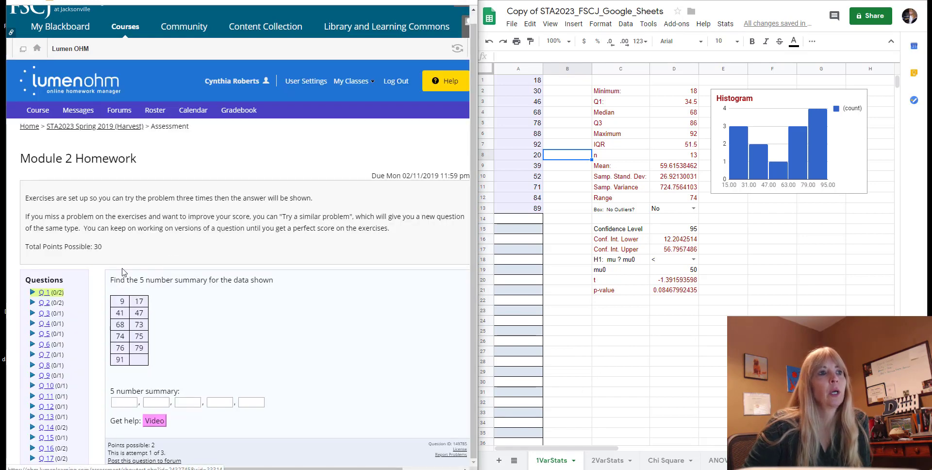
scroll(down, 3)
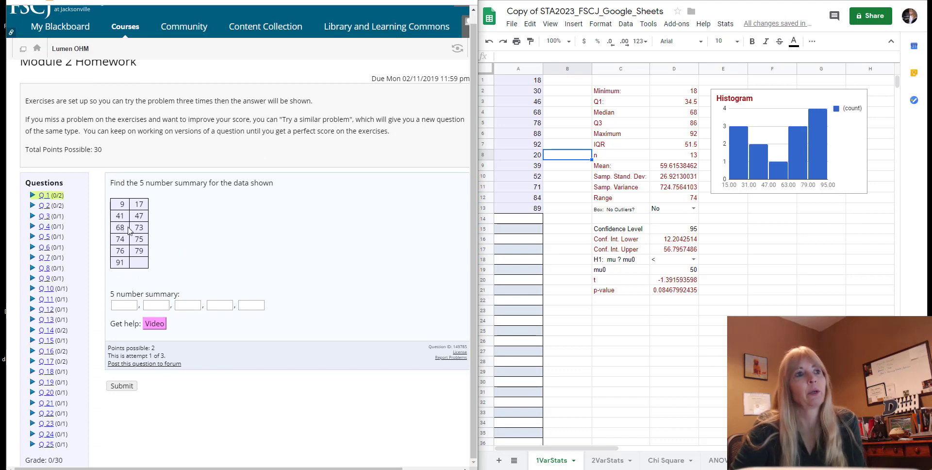
mouse_move(178, 223)
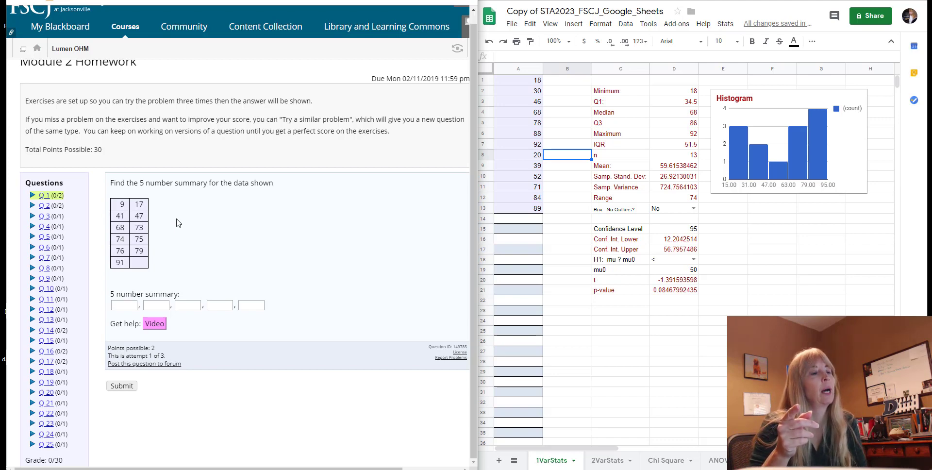
mouse_move(120, 209)
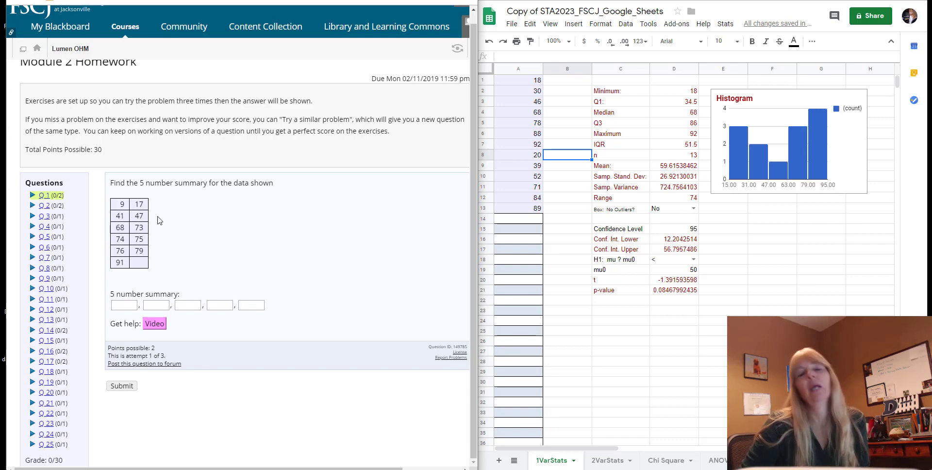
mouse_move(190, 235)
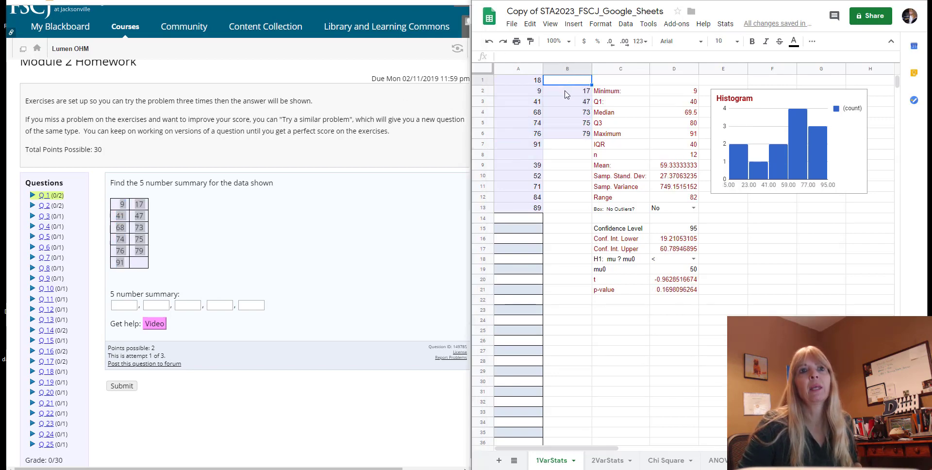
Move the second column's values under column A and remove the leftover 18 in A1
drag(566, 90, 566, 133)
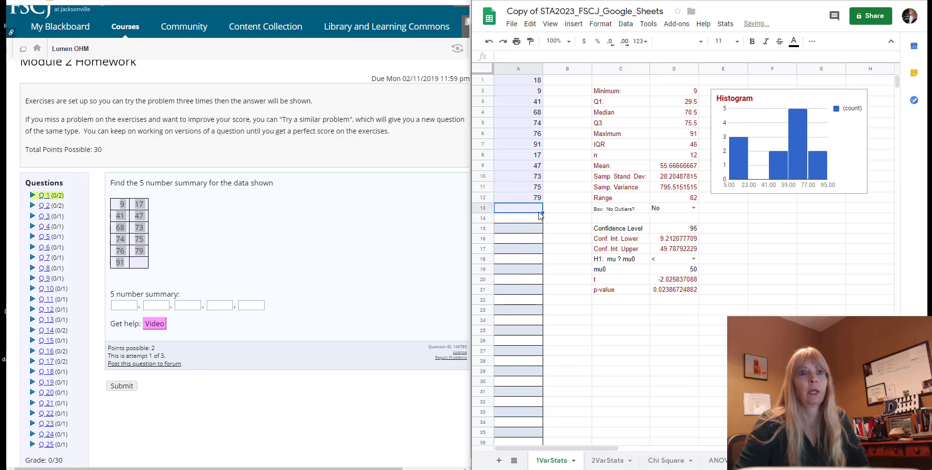
click(567, 112)
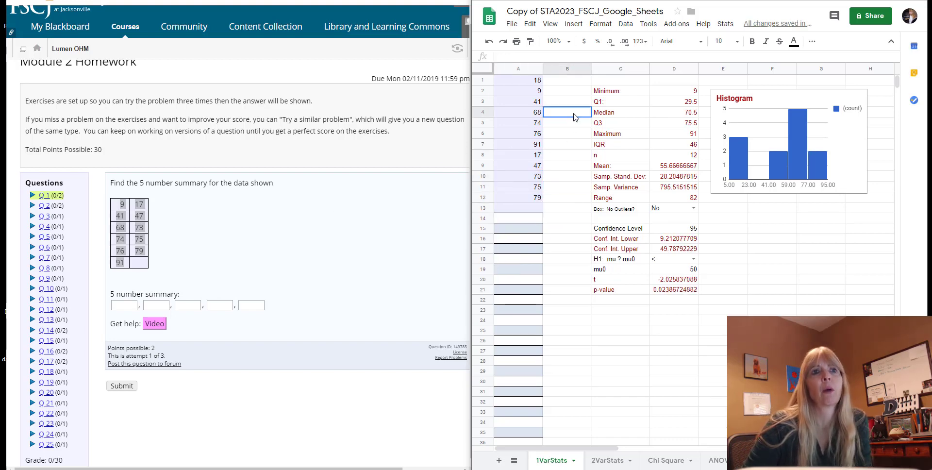
click(518, 80)
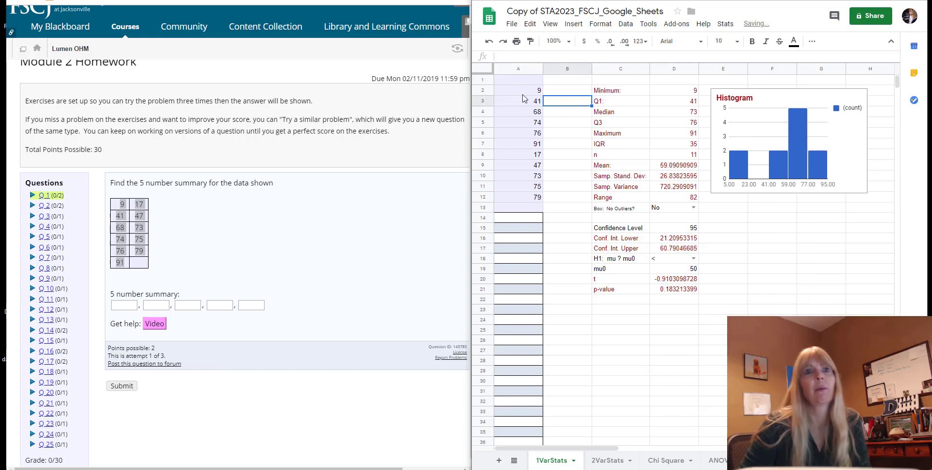
click(517, 90)
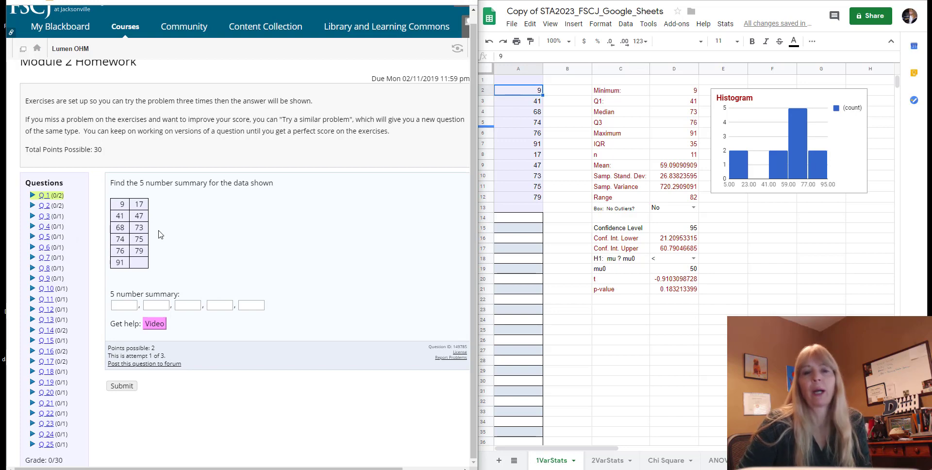
mouse_move(244, 243)
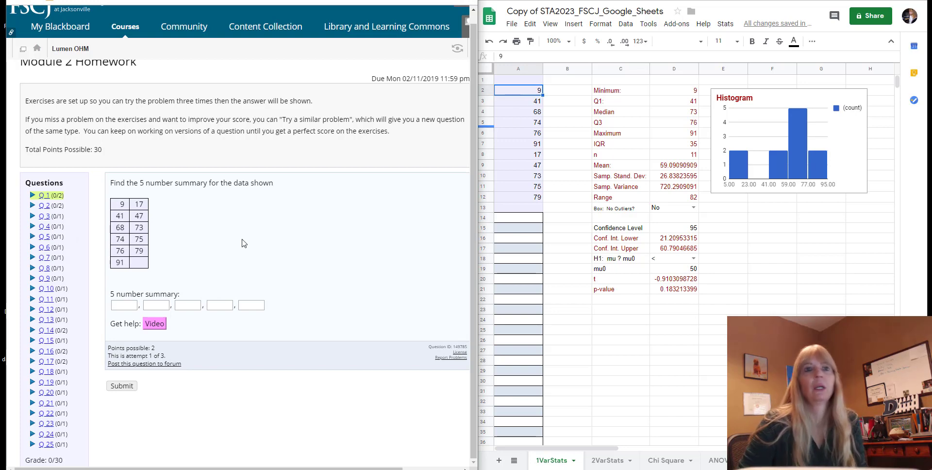
mouse_move(160, 252)
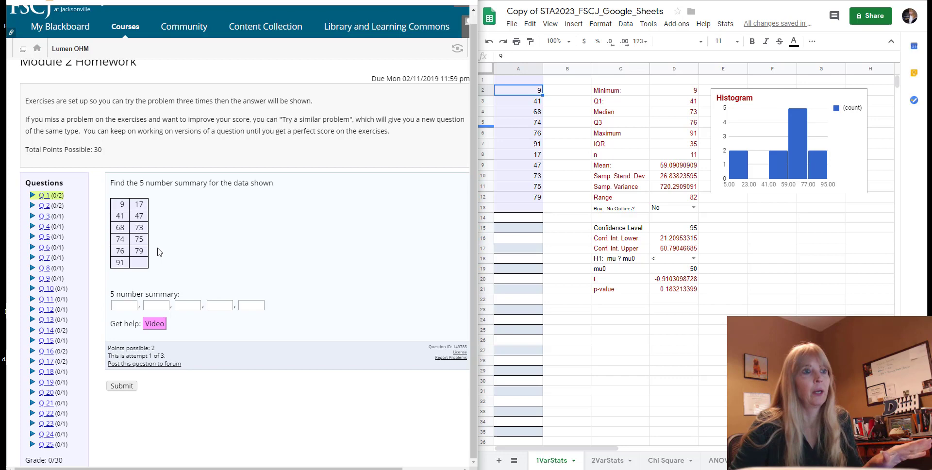
mouse_move(298, 272)
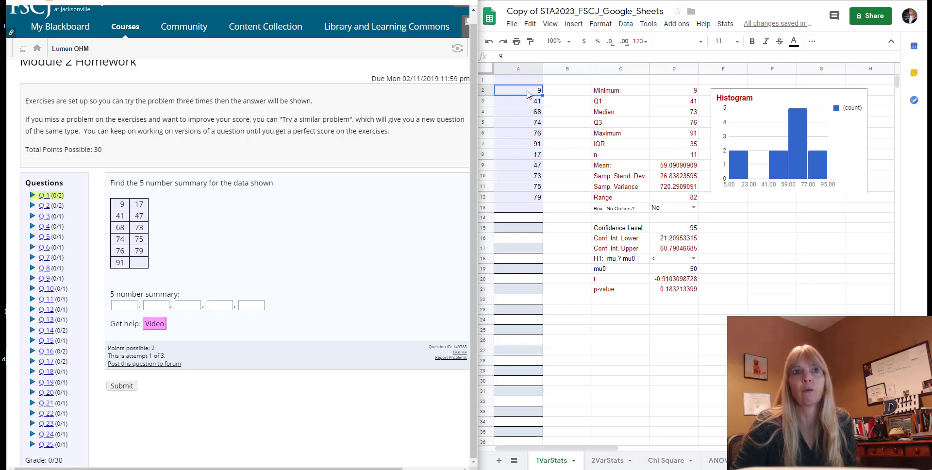
mouse_move(674, 120)
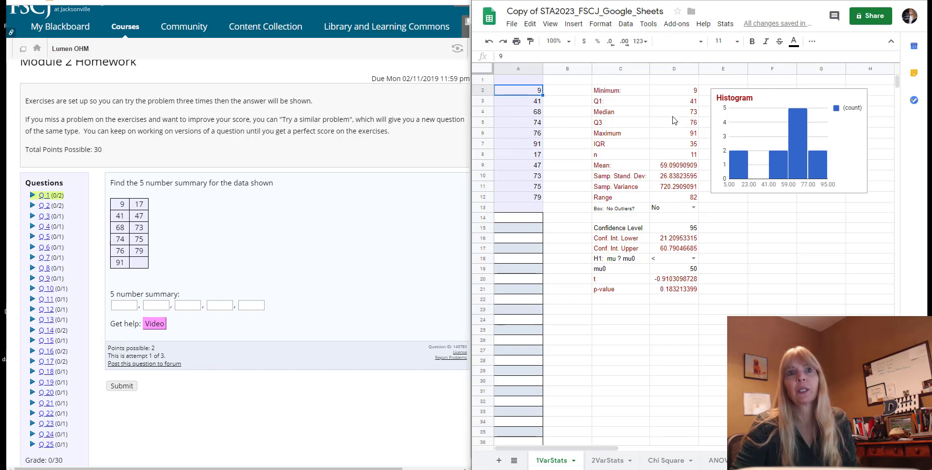
mouse_move(570, 118)
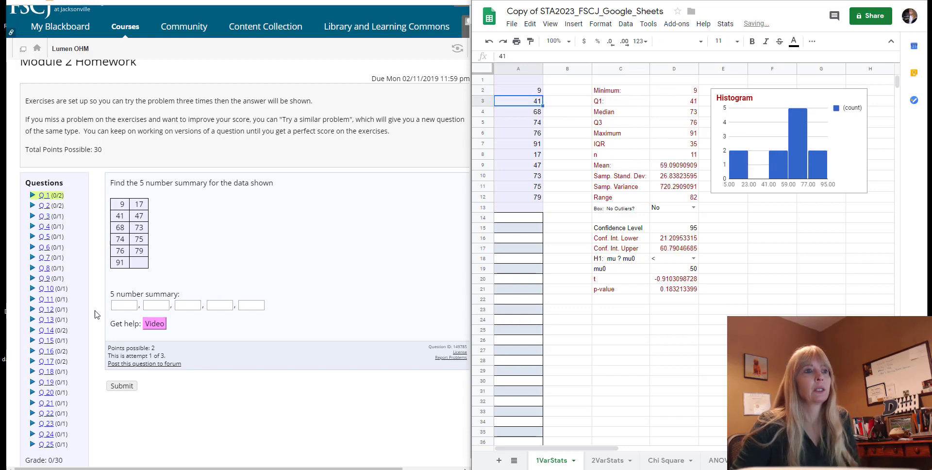
Enter the five-number summary 9, 41, 73, 76, 91 and submit it
click(124, 305)
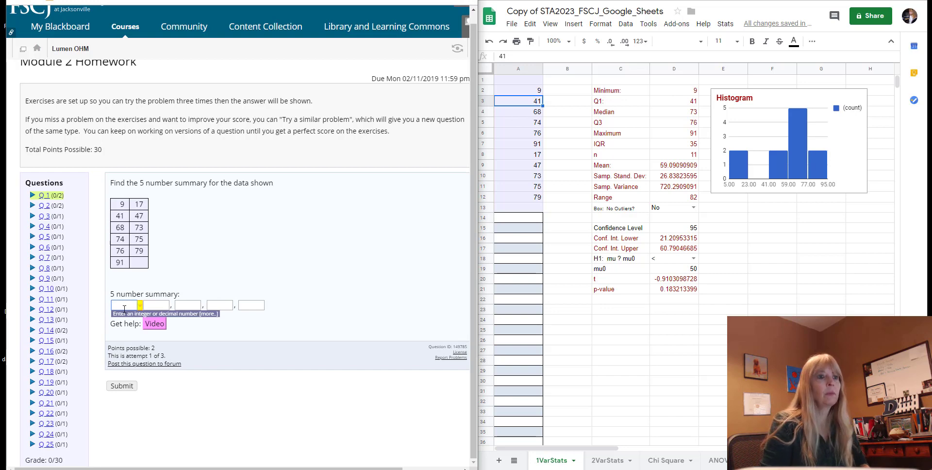
text(9)
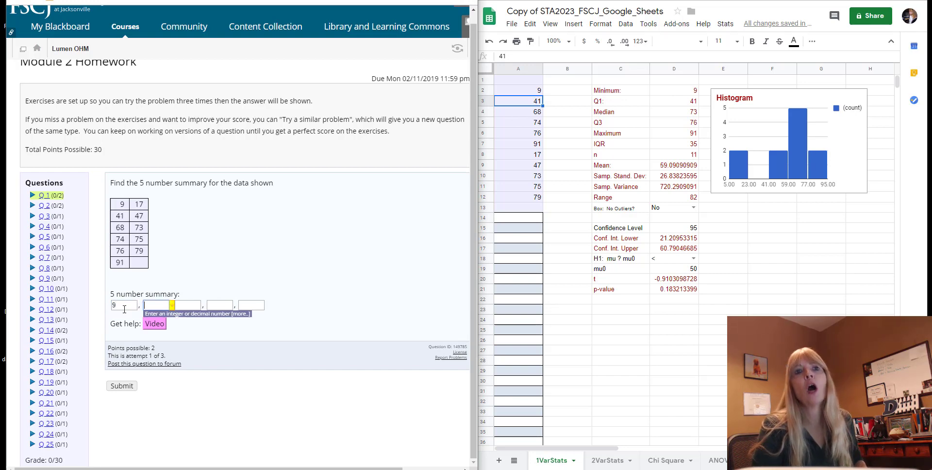
text(41)
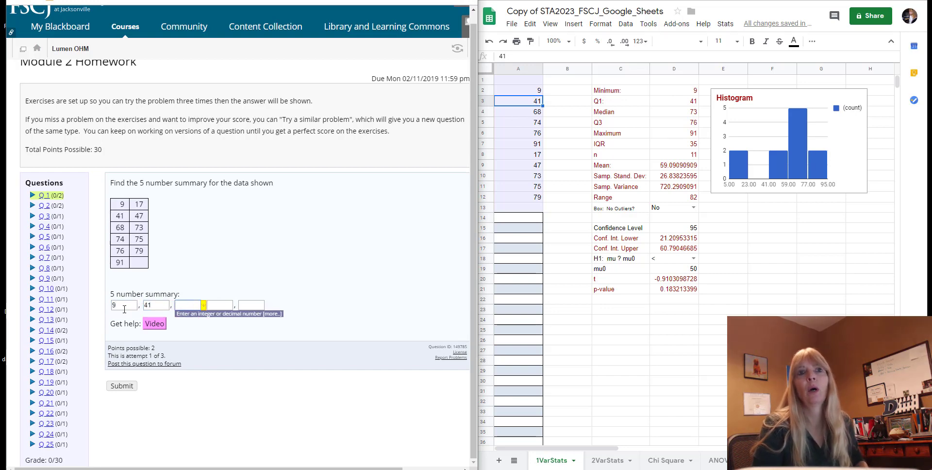
text(73)
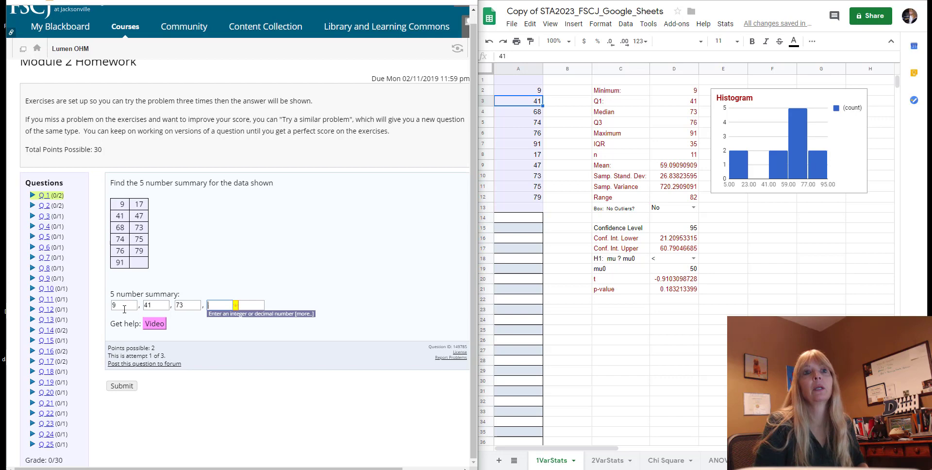
text(76)
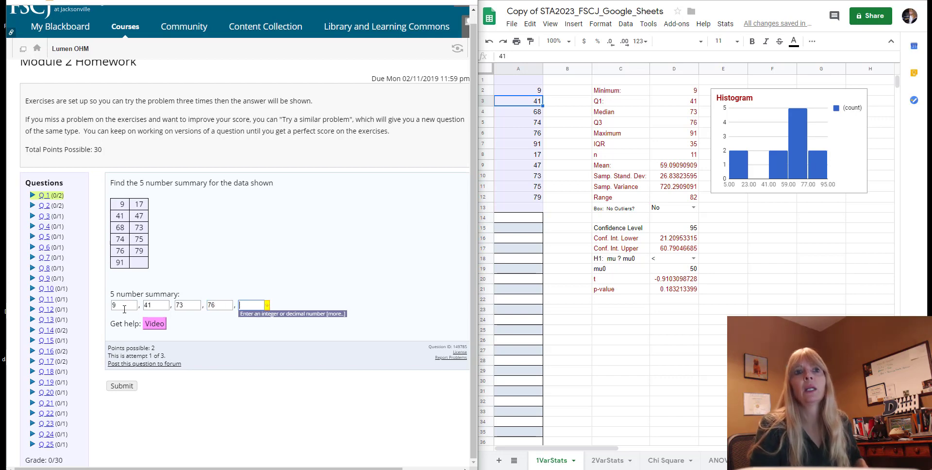
text(91)
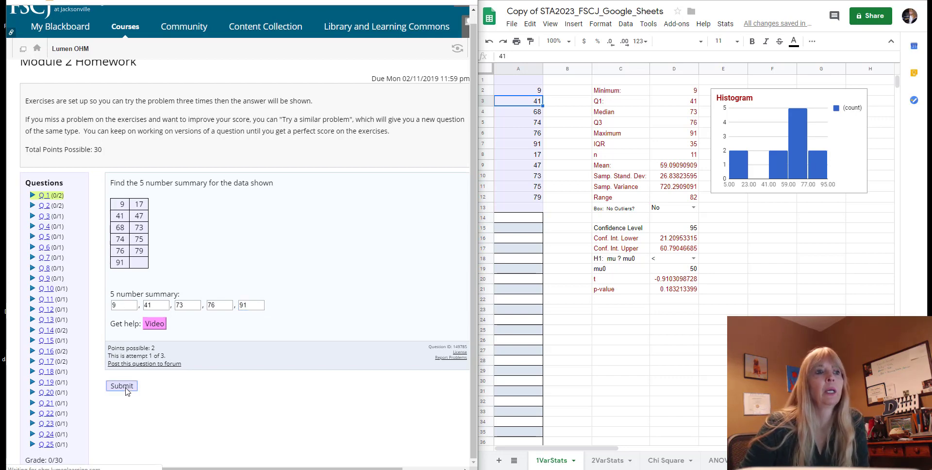
click(122, 385)
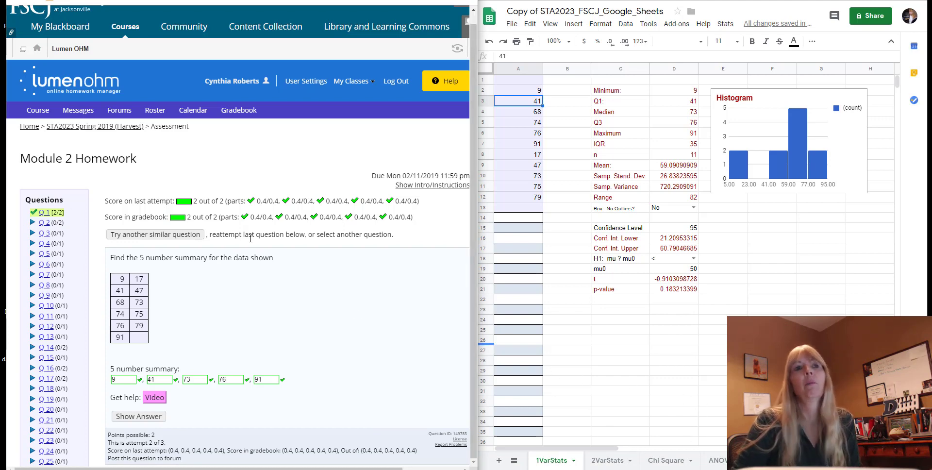
mouse_move(646, 341)
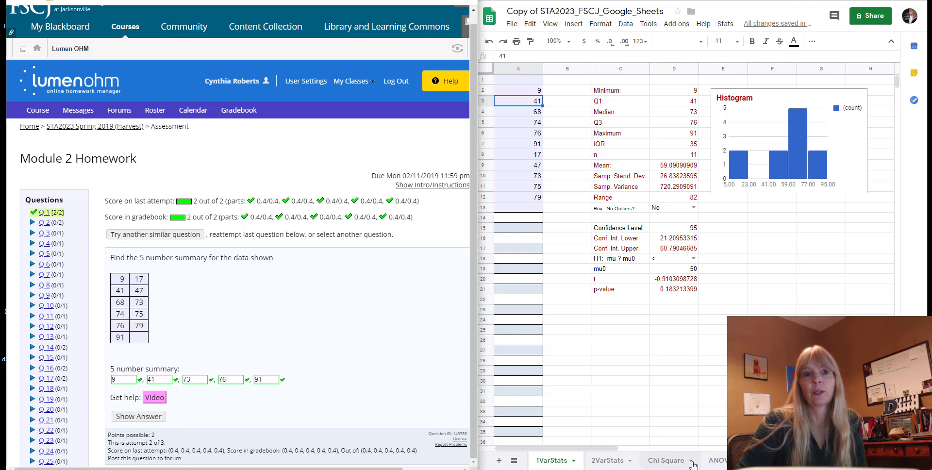
mouse_move(650, 342)
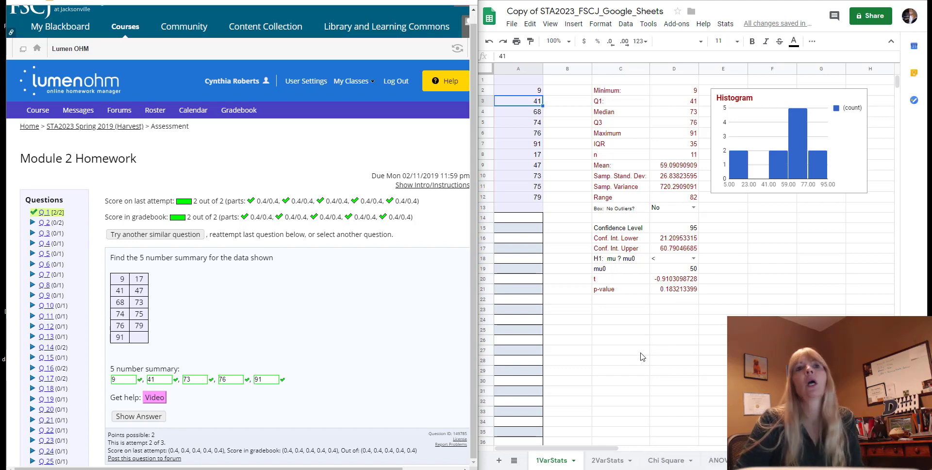
mouse_move(623, 248)
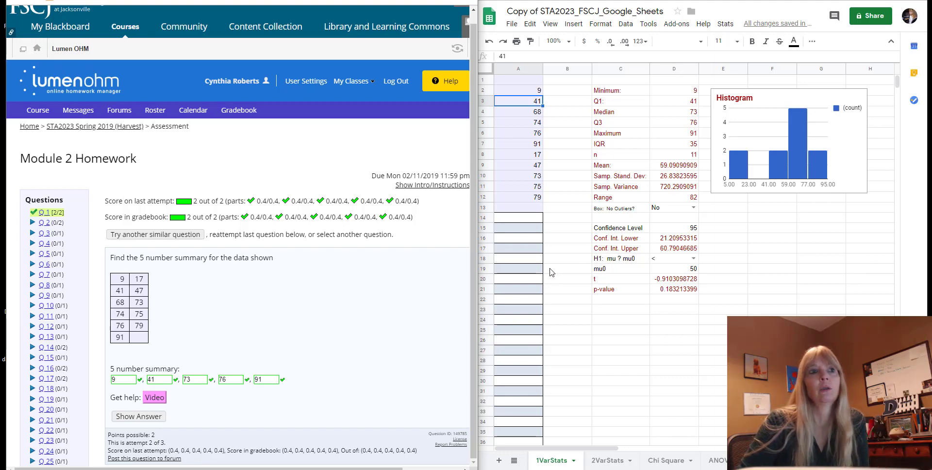
mouse_move(663, 237)
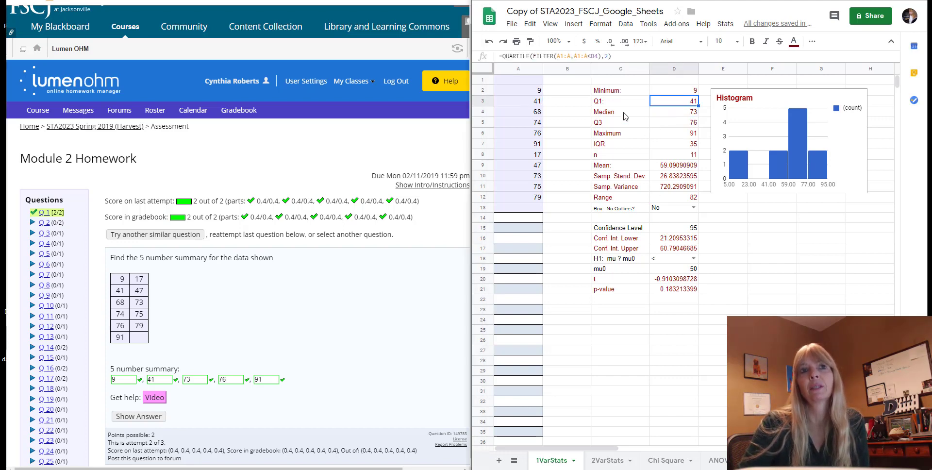
mouse_move(656, 138)
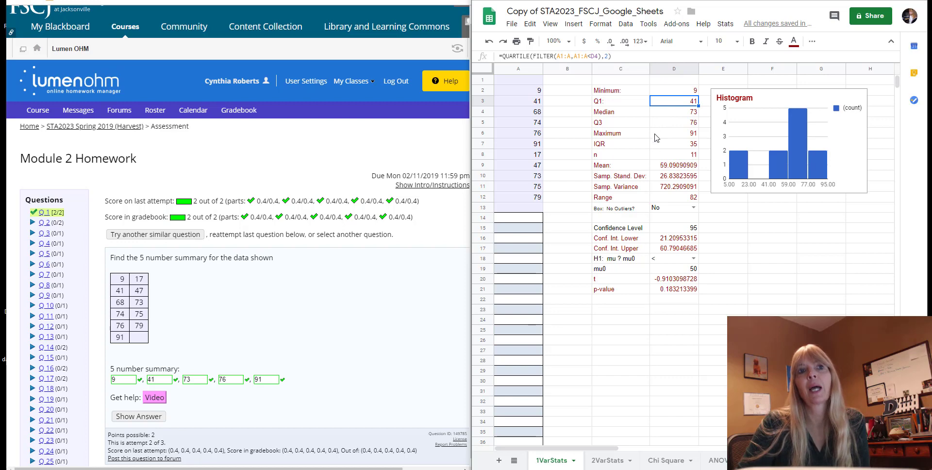
click(673, 165)
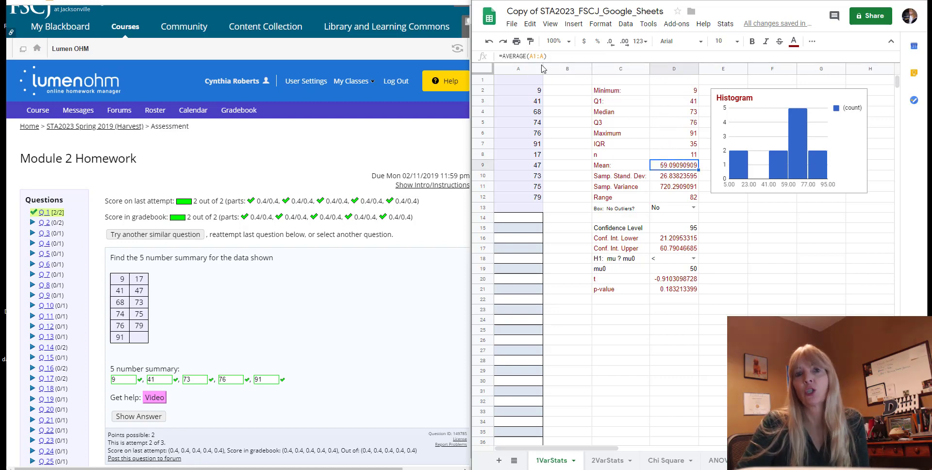
mouse_move(597, 166)
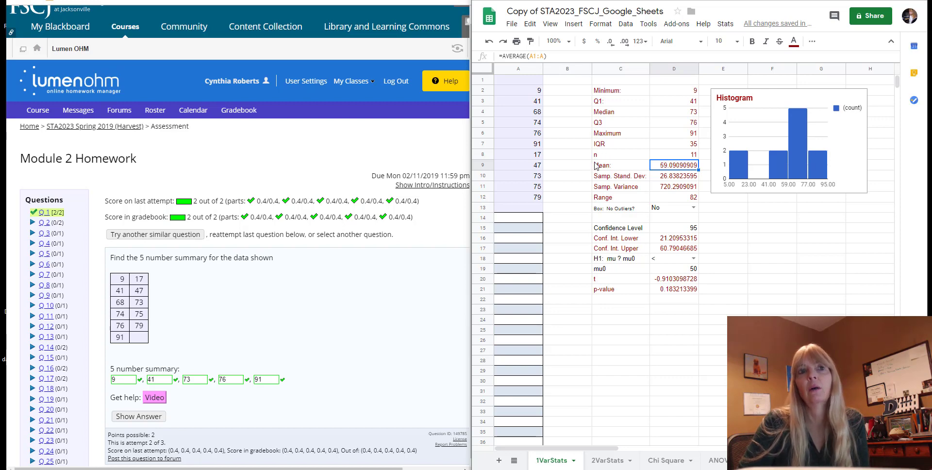
mouse_move(615, 172)
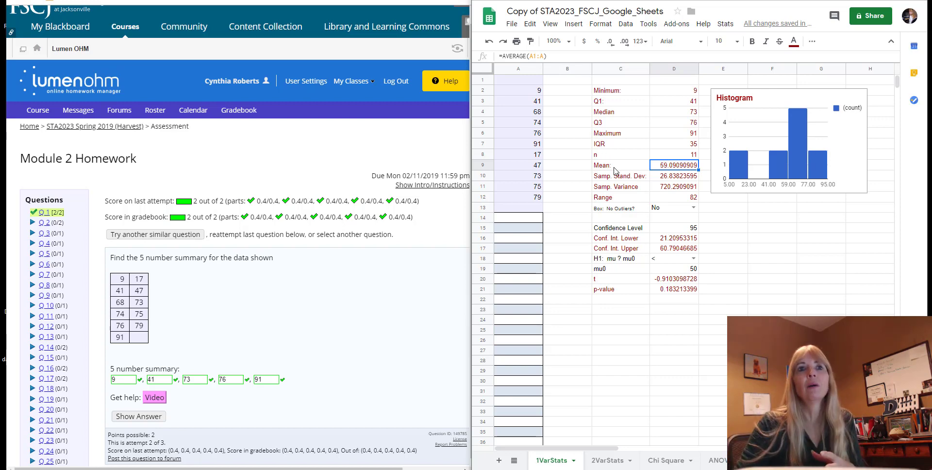
mouse_move(557, 210)
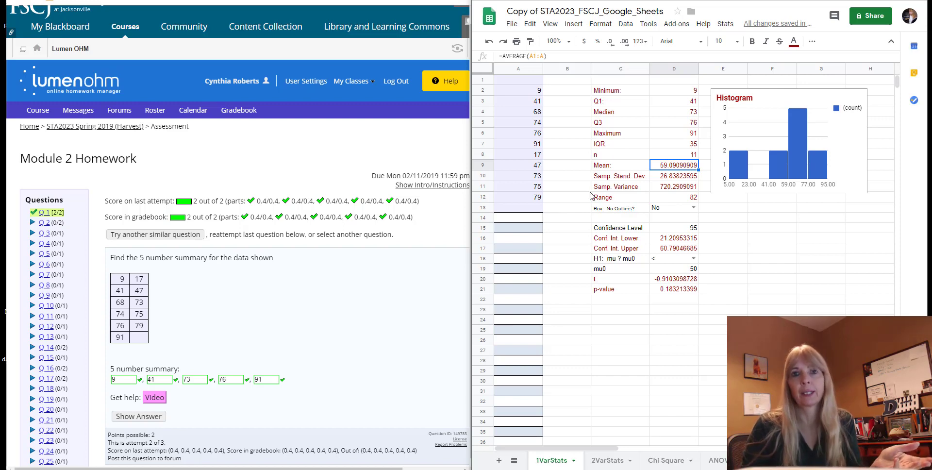
Start an AVERAGE formula in cell C24 over the data in A2:A12
click(620, 330)
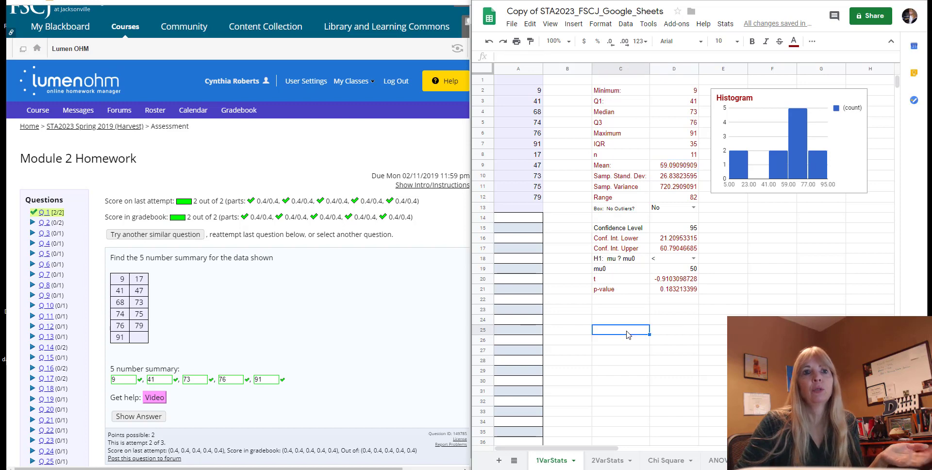
click(620, 319)
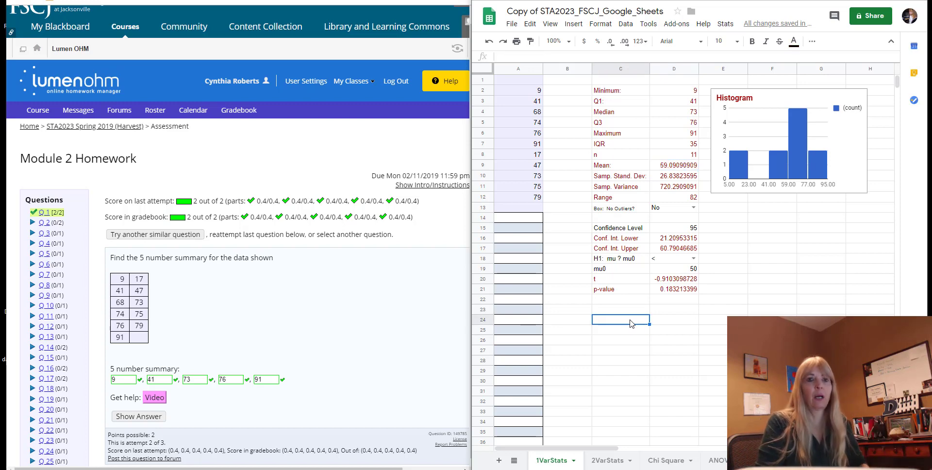
text(=average()
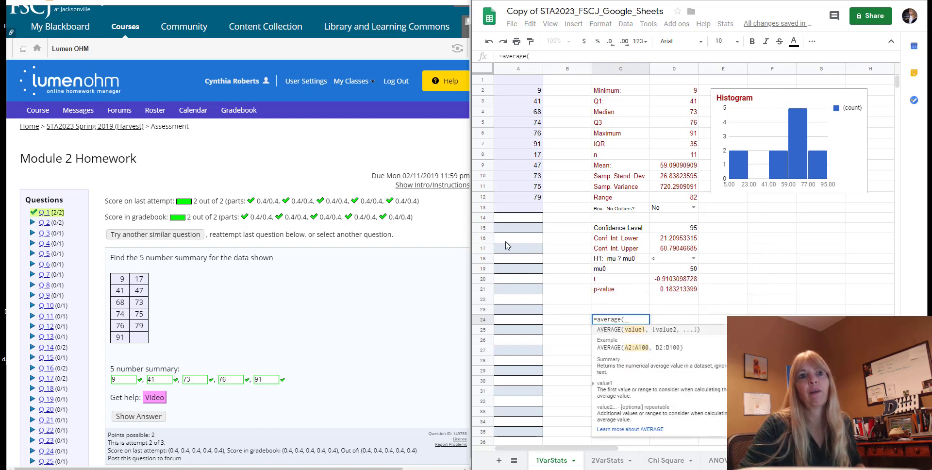
drag(518, 90, 518, 196)
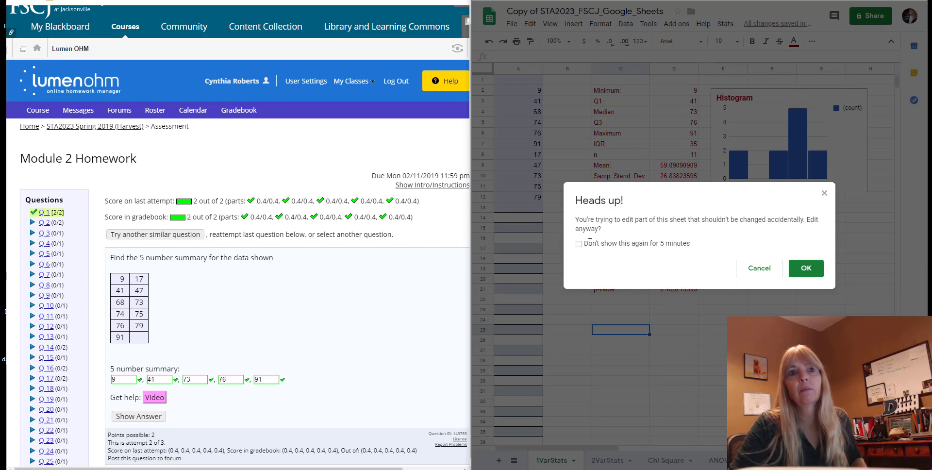
Accept the protected-range warning, muting it for 5 minutes, so C24 shows 59.09090909
click(578, 243)
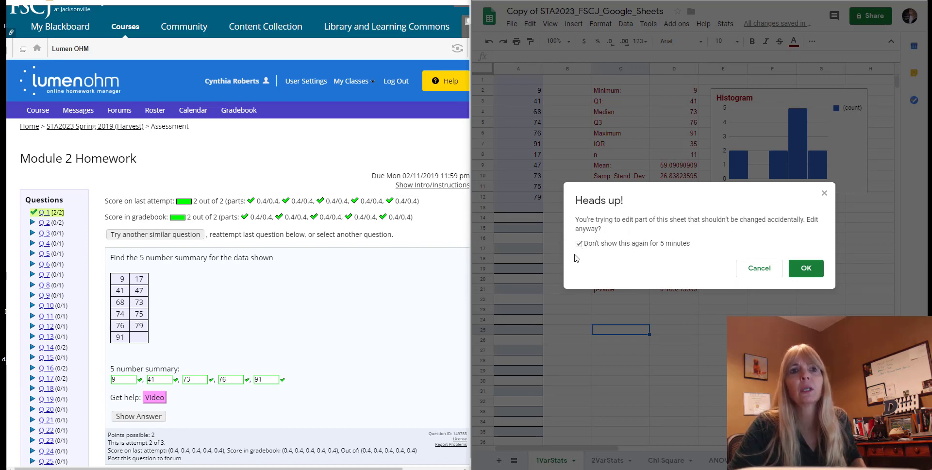
click(805, 268)
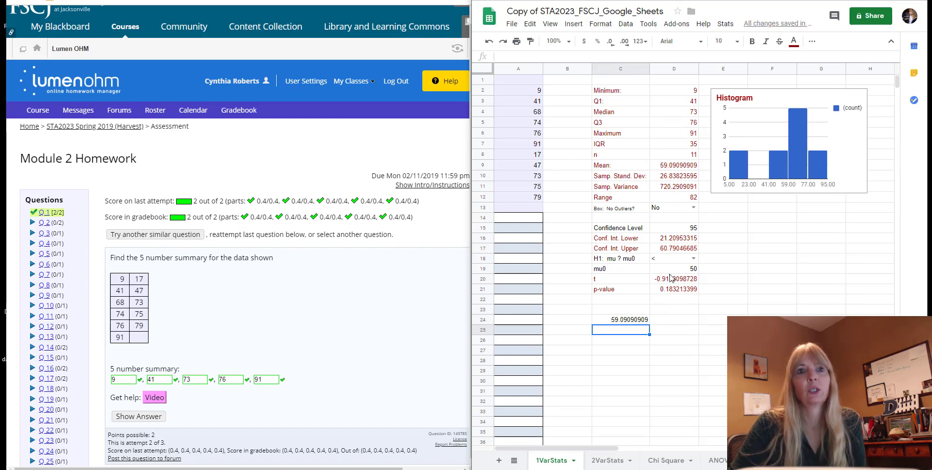
click(620, 320)
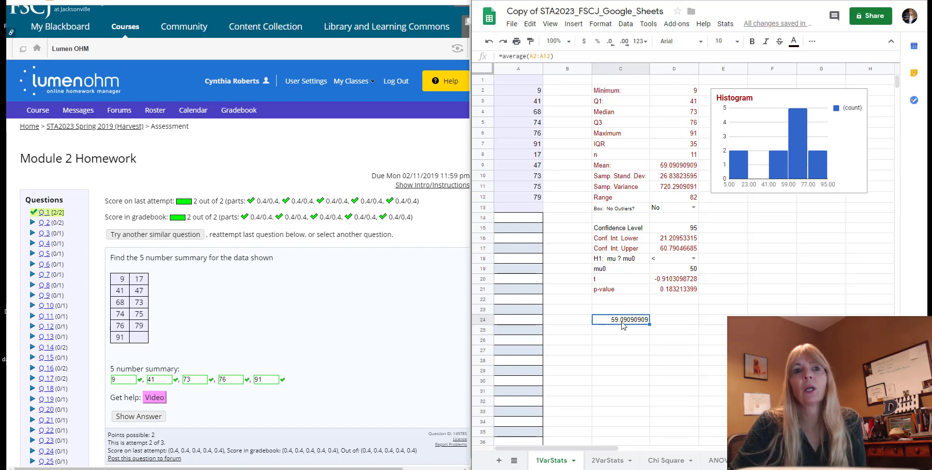
mouse_move(648, 275)
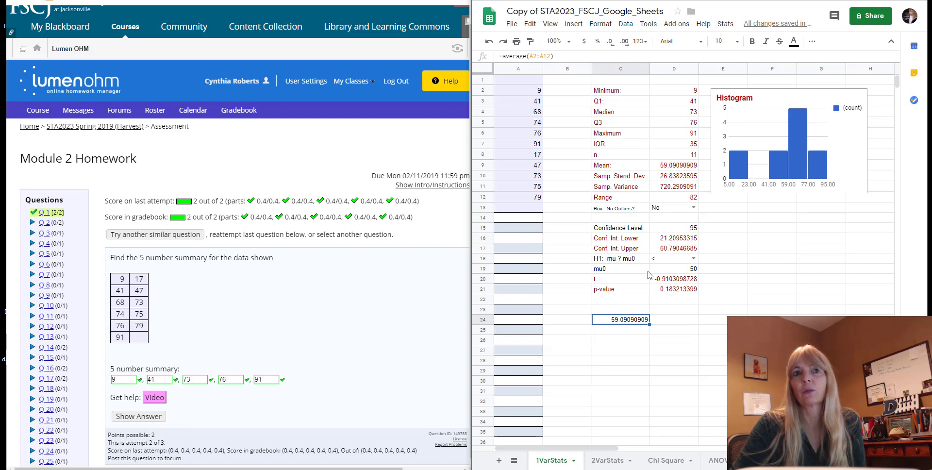
mouse_move(702, 305)
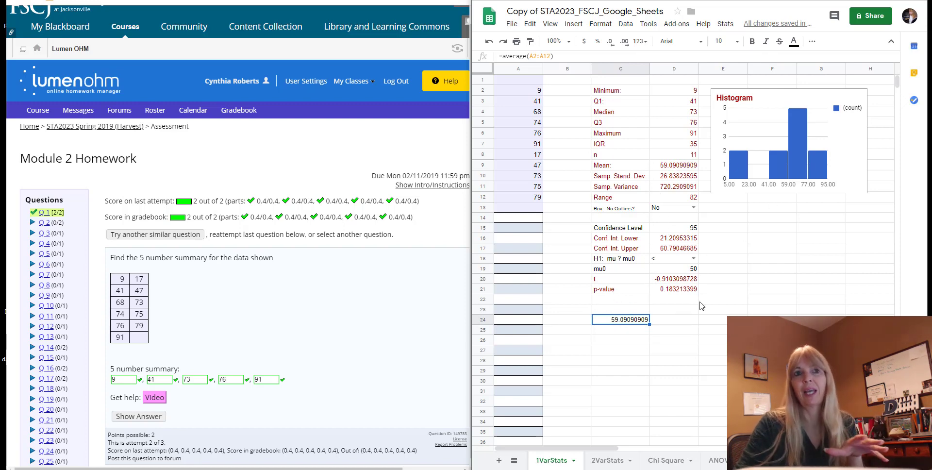
mouse_move(676, 329)
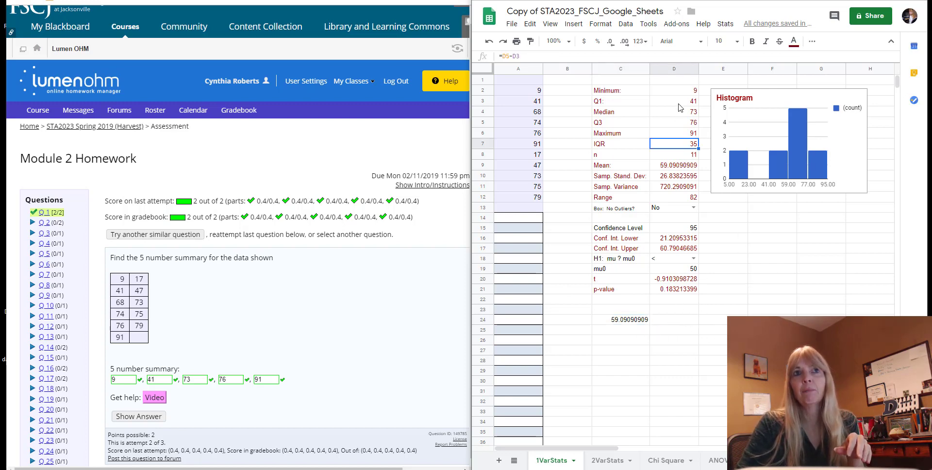
click(673, 187)
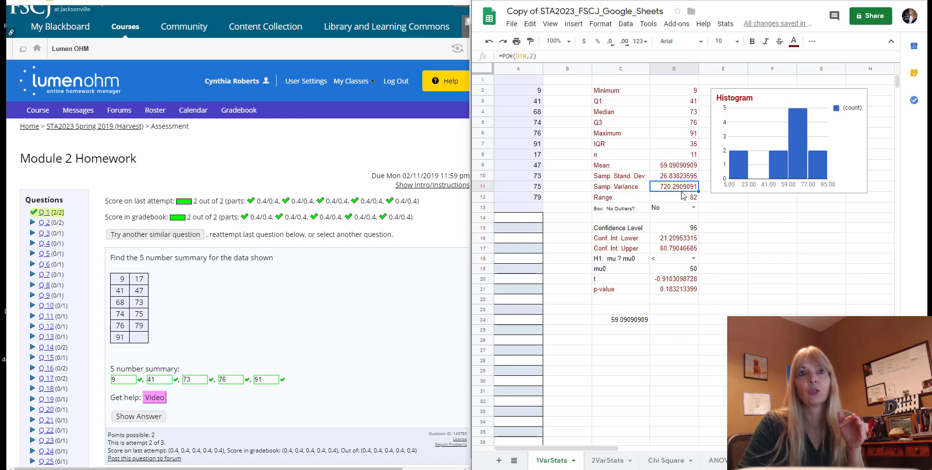
mouse_move(680, 129)
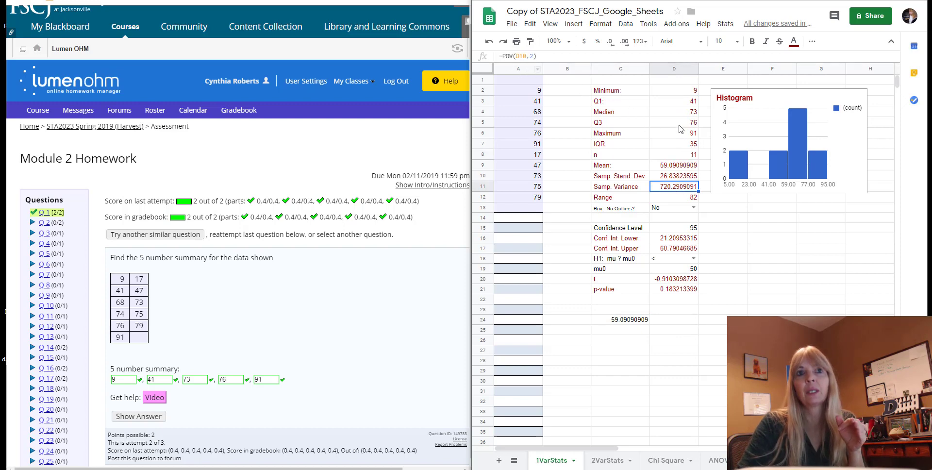
click(673, 122)
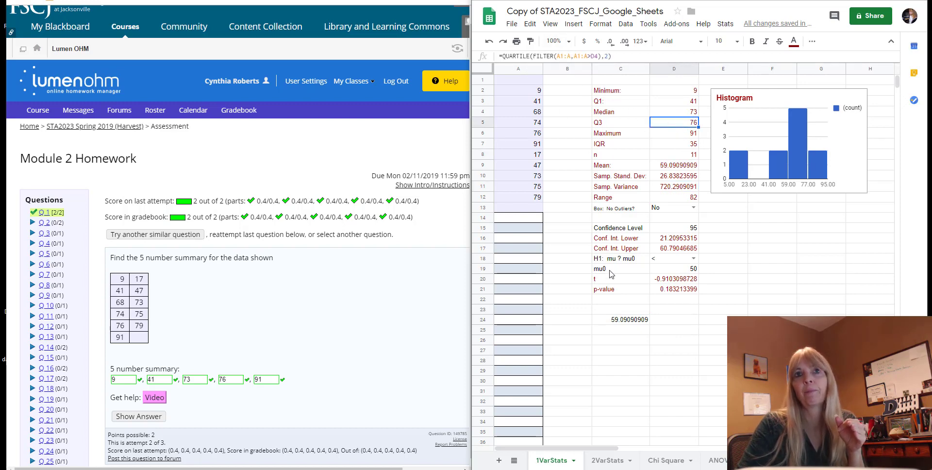